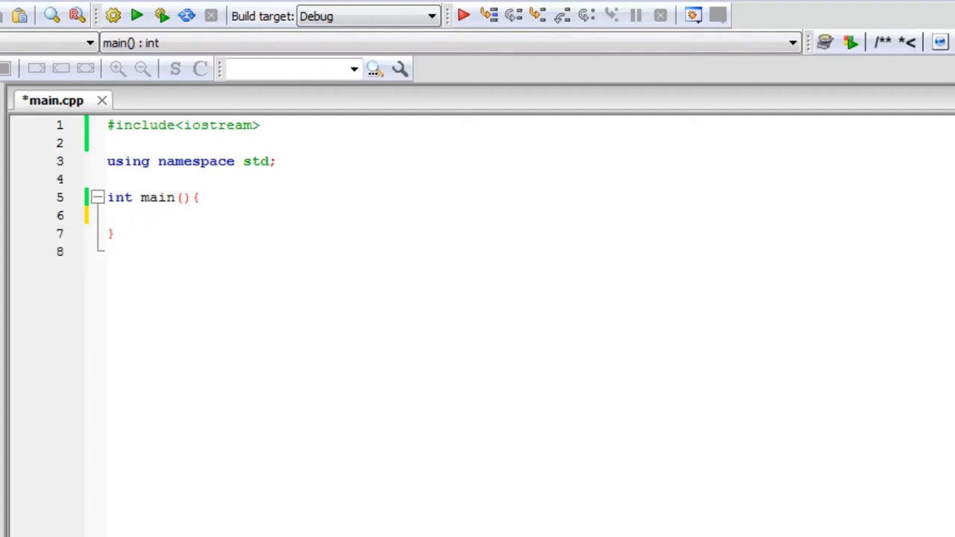
Declare int myAge = 27; inside the empty main function
{"action": "left_click", "coordinate": [132, 215]}
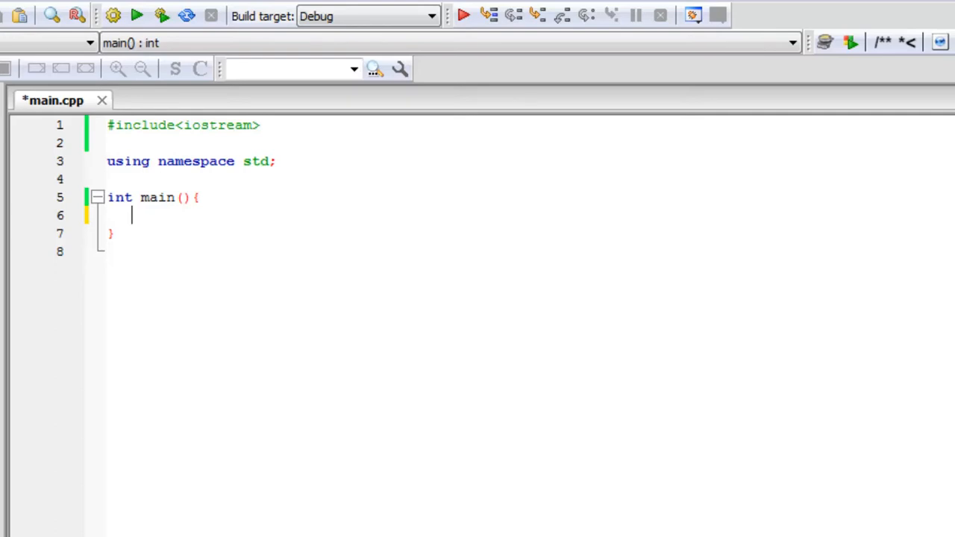
{"action": "mouse_move", "coordinate": [218, 277]}
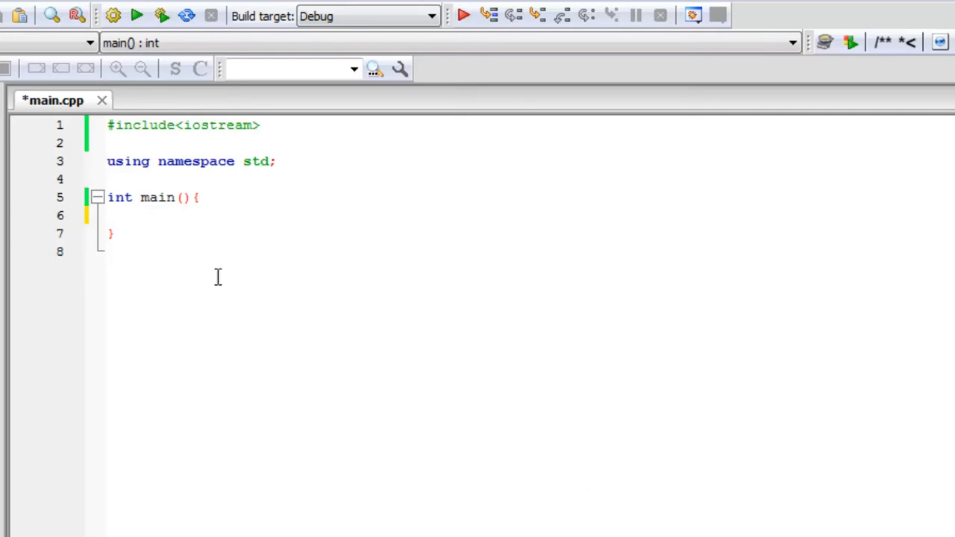
{"action": "mouse_move", "coordinate": [411, 394]}
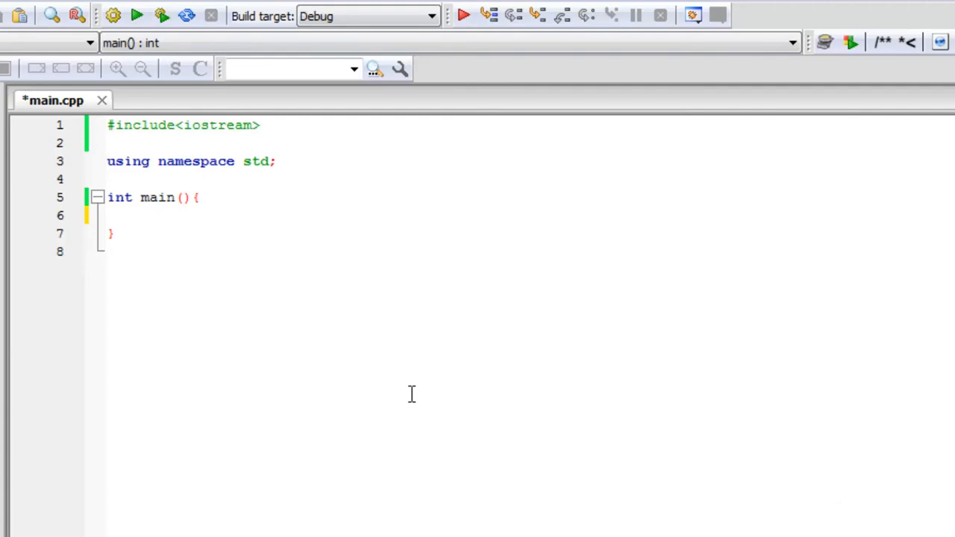
{"action": "left_click", "coordinate": [132, 216]}
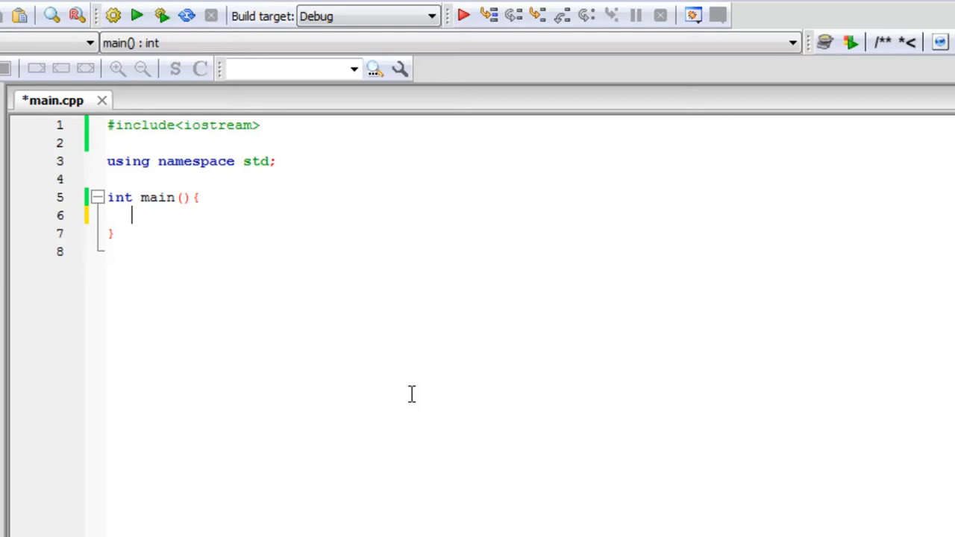
{"action": "mouse_move", "coordinate": [133, 221]}
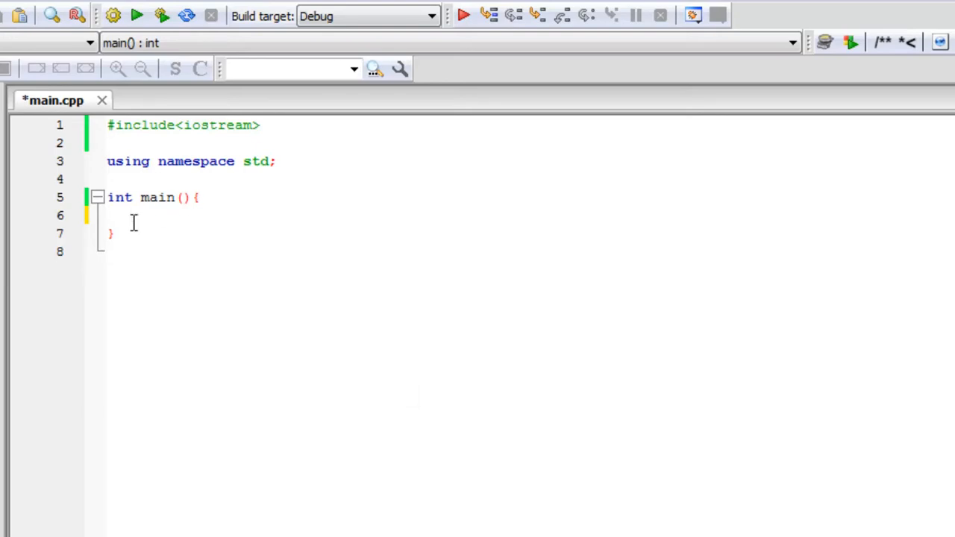
{"action": "type", "text": "int myAge"}
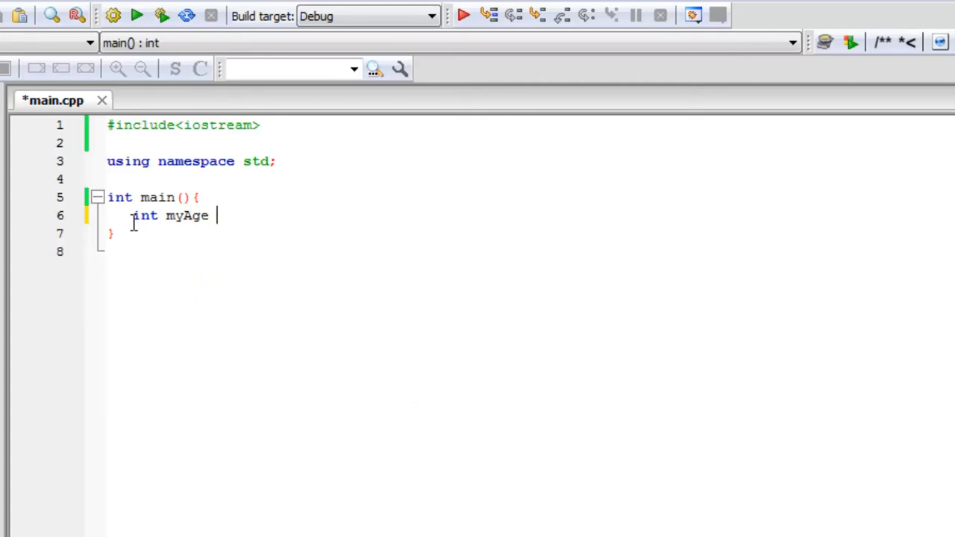
{"action": "type", "text": "= 27"}
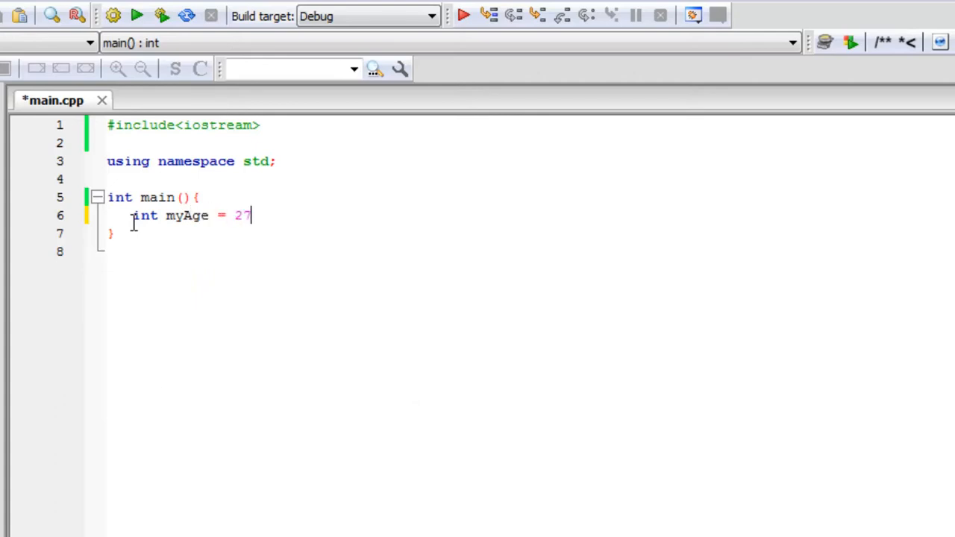
{"action": "type", "text": ";"}
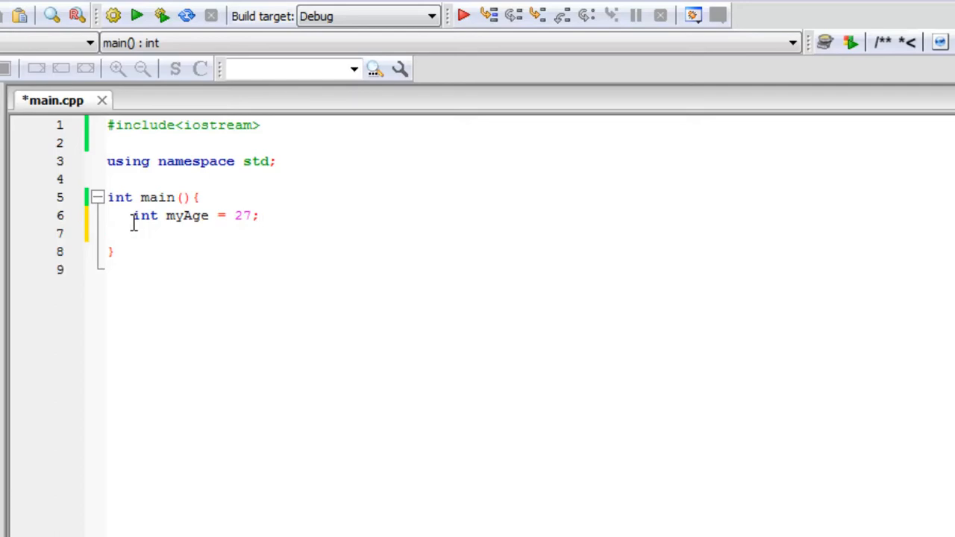
Add cout << myAge << endl; below a blank line and run the program
{"action": "type", "text": "cou"}
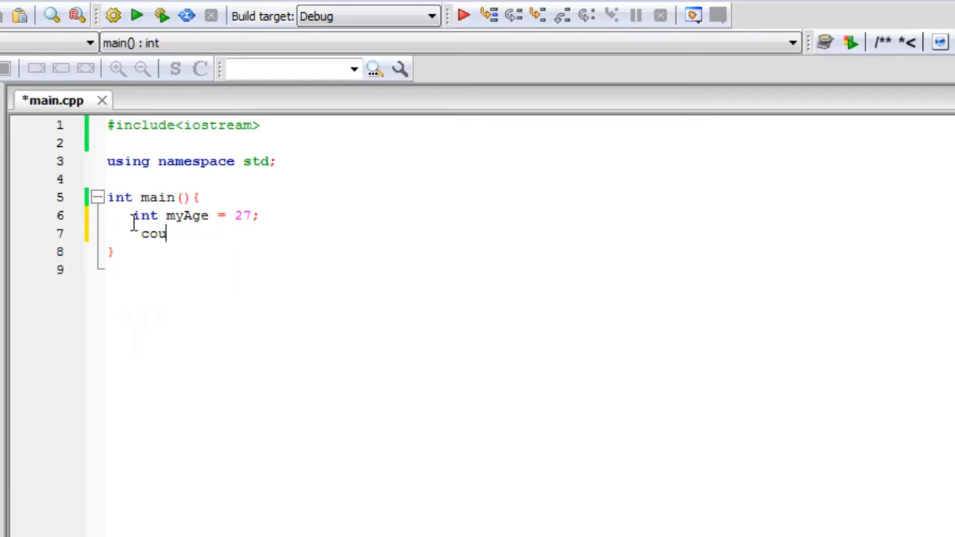
{"action": "key", "text": "BackSpace"}
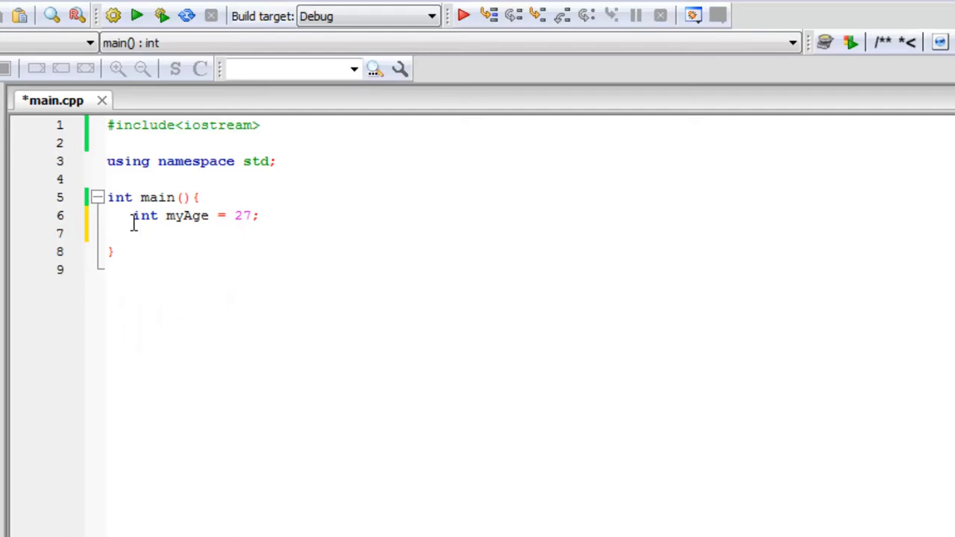
{"action": "type", "text": "cout"}
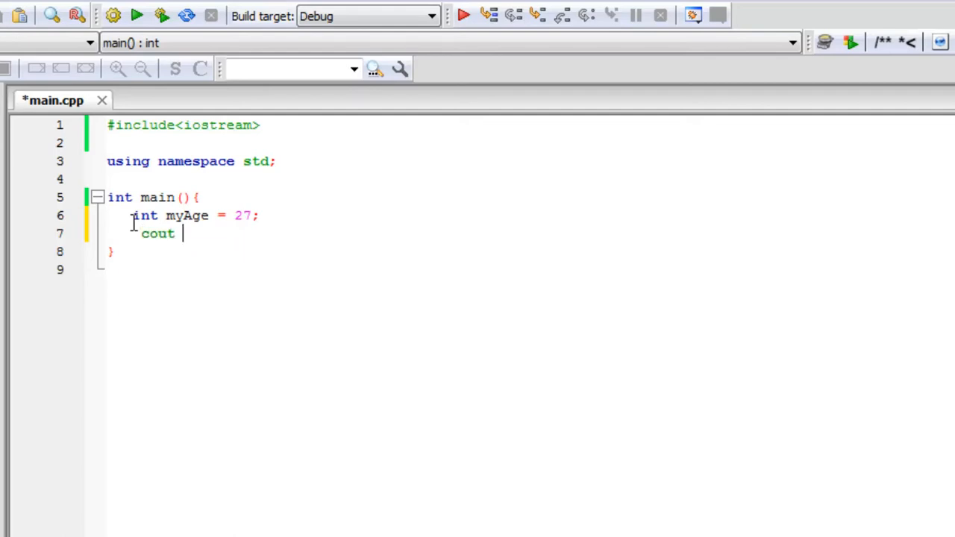
{"action": "type", "text": "<< m"}
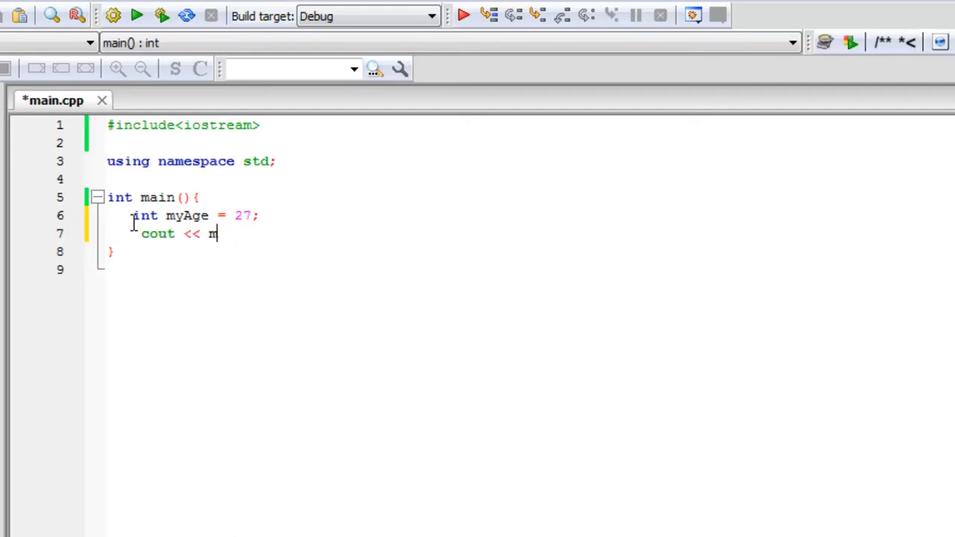
{"action": "type", "text": "yAge"}
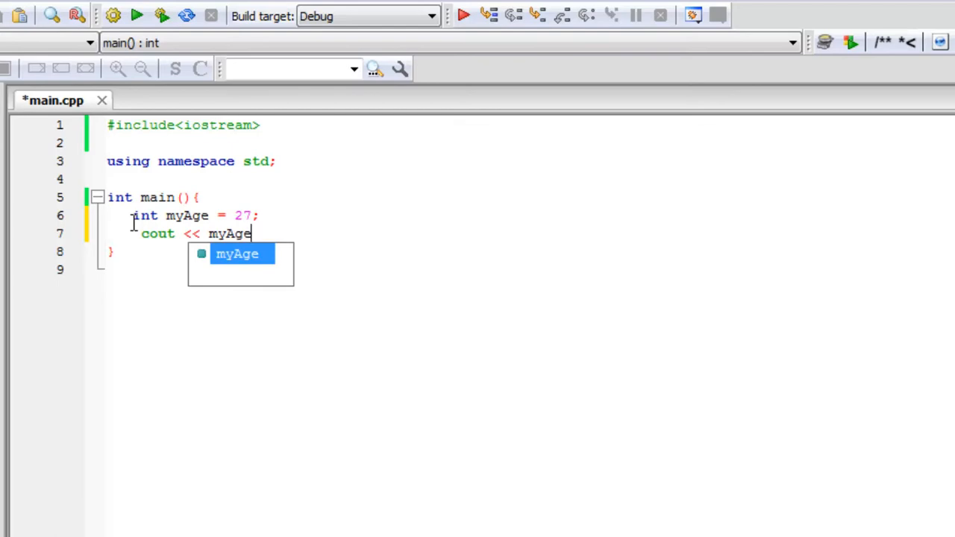
{"action": "type", "text": "<< endl;"}
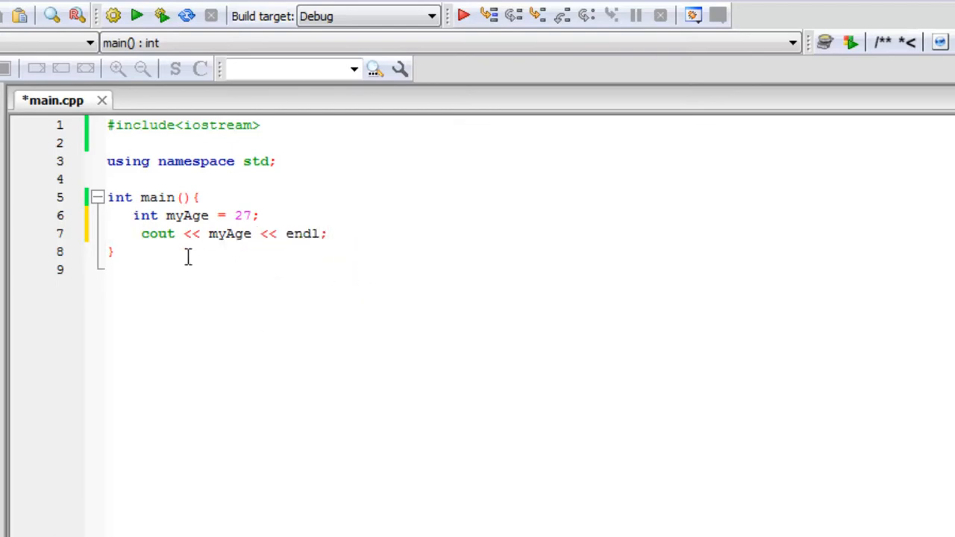
{"action": "key", "text": "Return"}
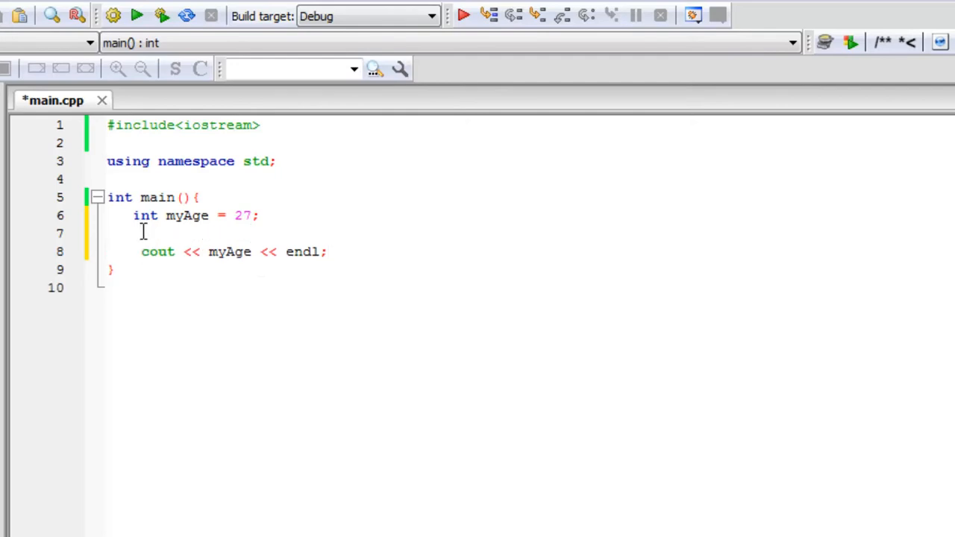
{"action": "key", "text": "ctrl+s"}
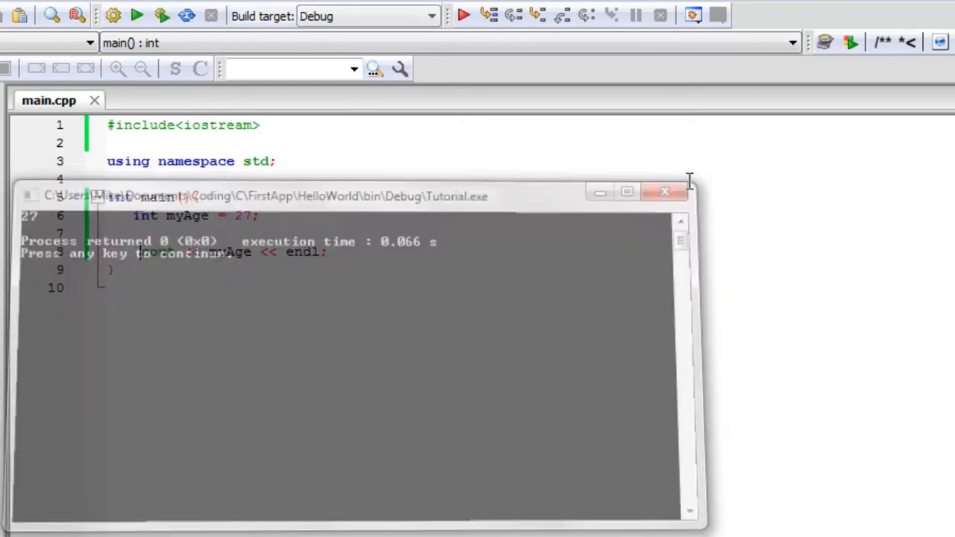
Close the console output and return to the myAge = 27 code in main.cpp
{"action": "left_click", "coordinate": [663, 191]}
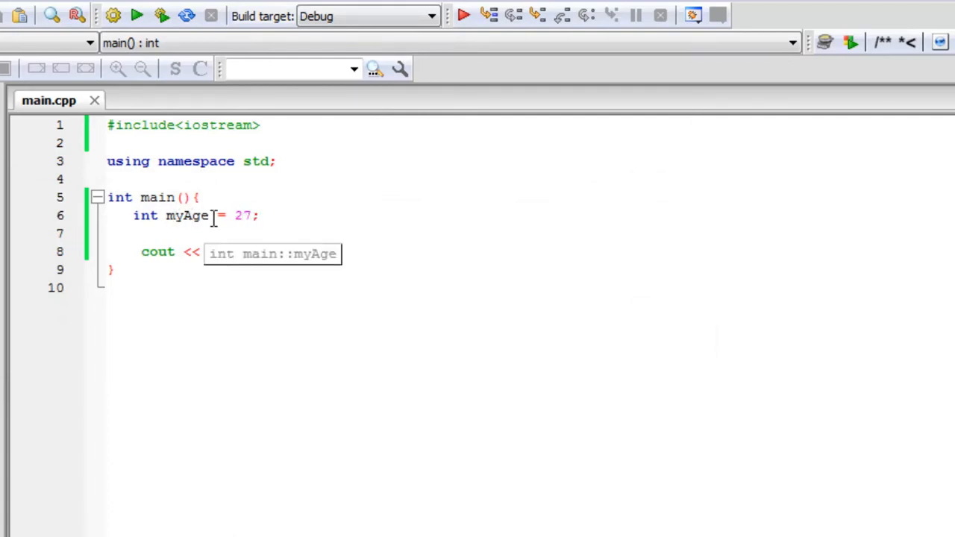
{"action": "left_click", "coordinate": [141, 251]}
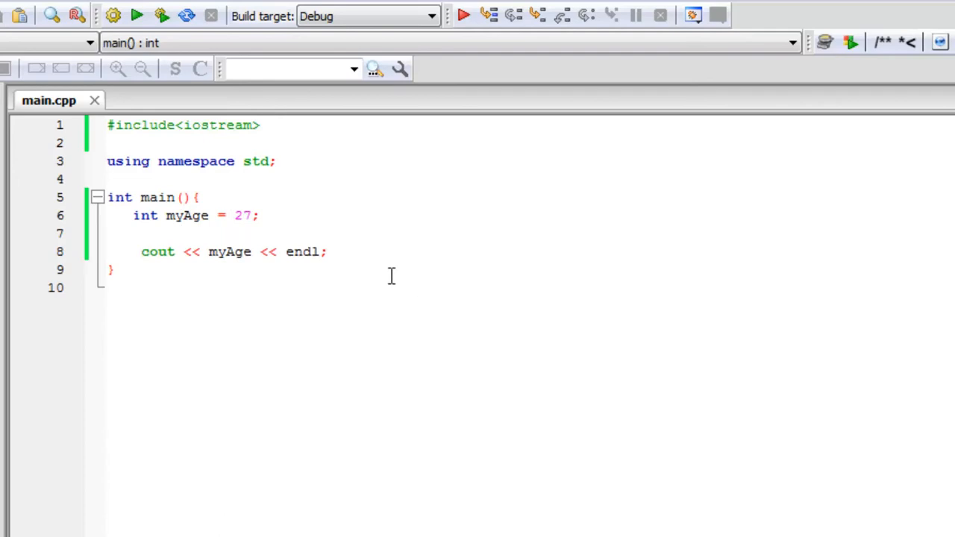
{"action": "mouse_move", "coordinate": [213, 243]}
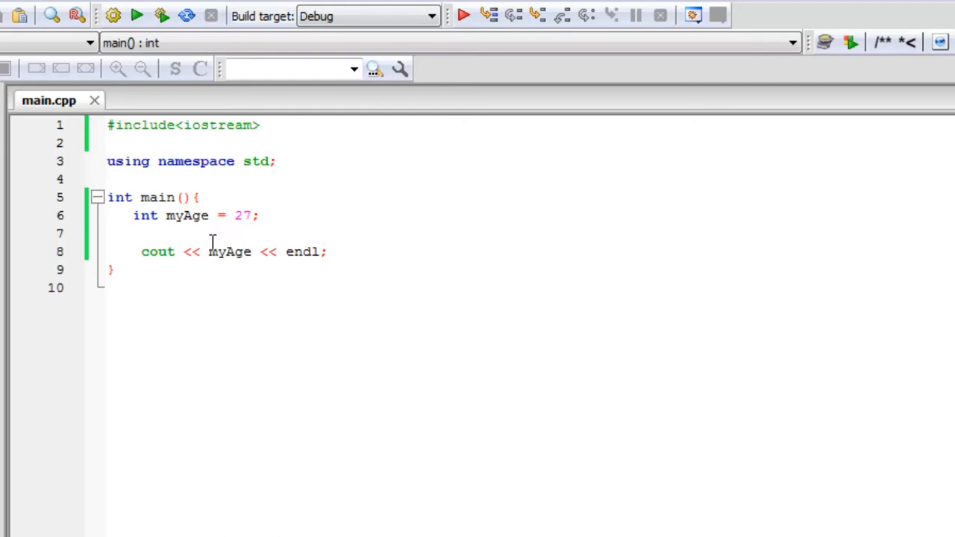
{"action": "mouse_move", "coordinate": [229, 252]}
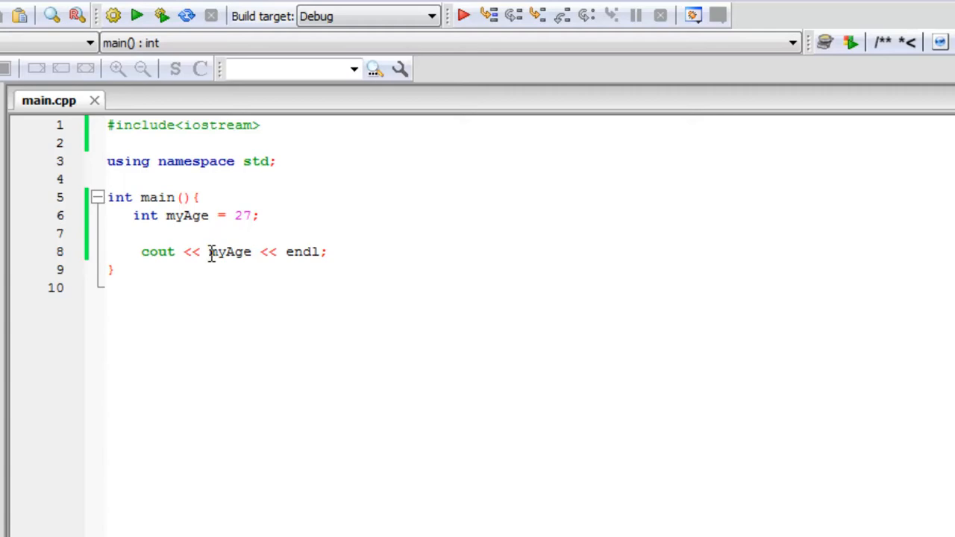
Make the cout line print &myAge and rebuild, showing address 0x28fefc
{"action": "type", "text": "&"}
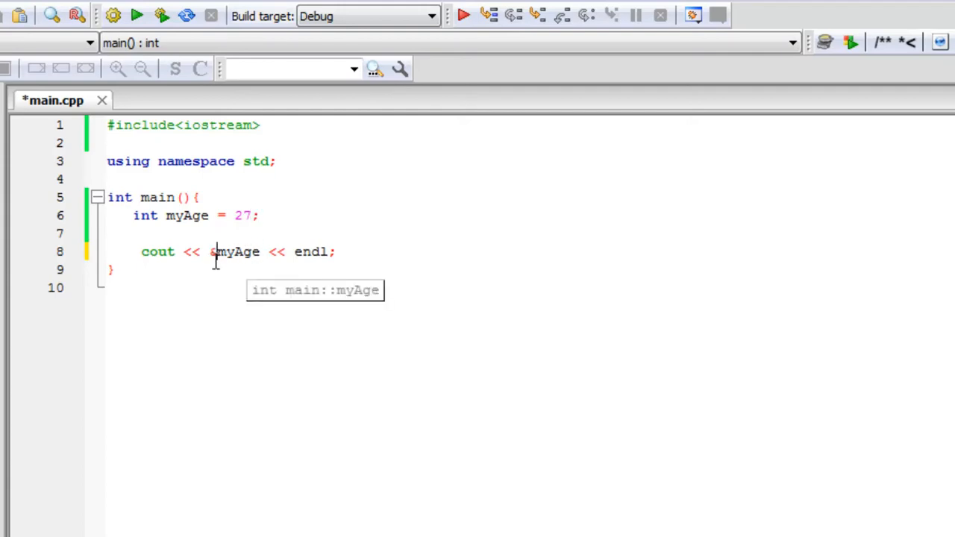
{"action": "mouse_move", "coordinate": [162, 15]}
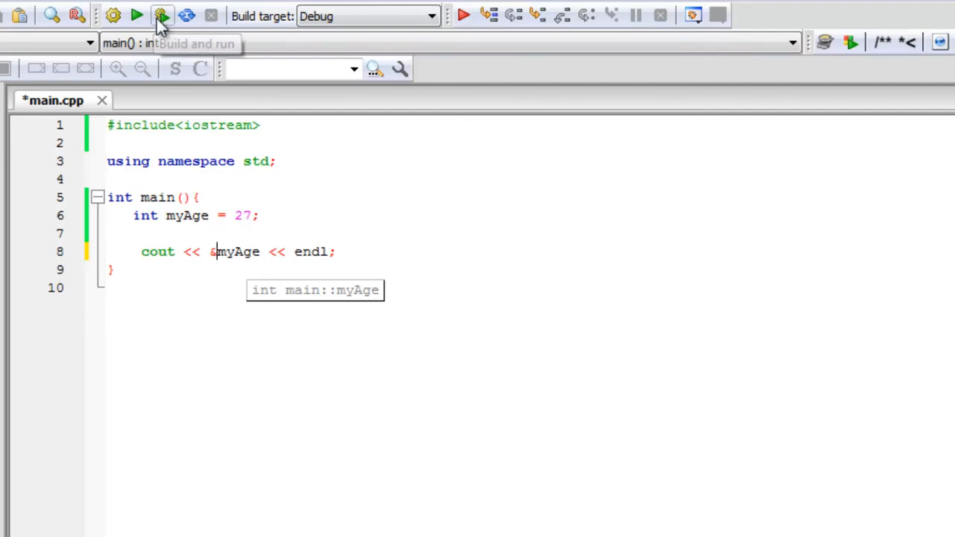
{"action": "left_click", "coordinate": [162, 16]}
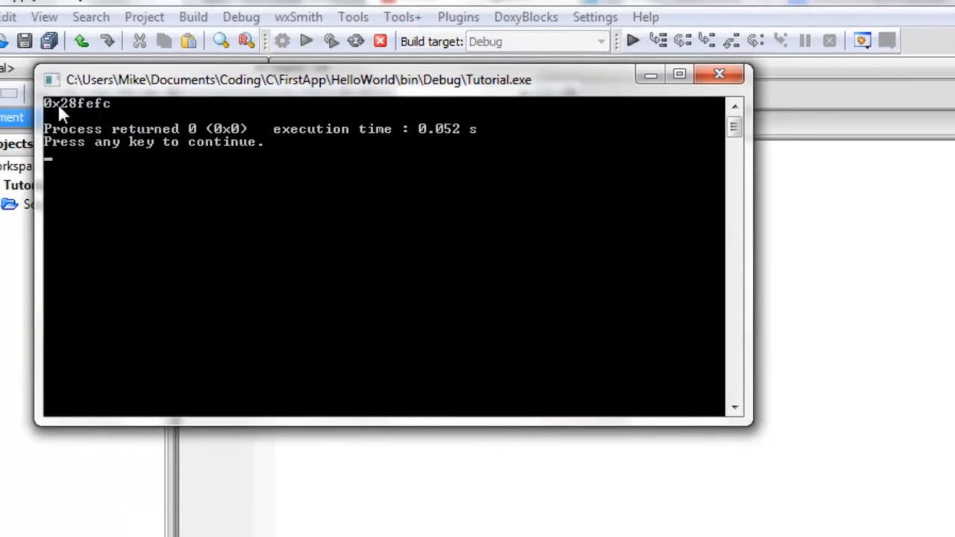
{"action": "mouse_move", "coordinate": [116, 120]}
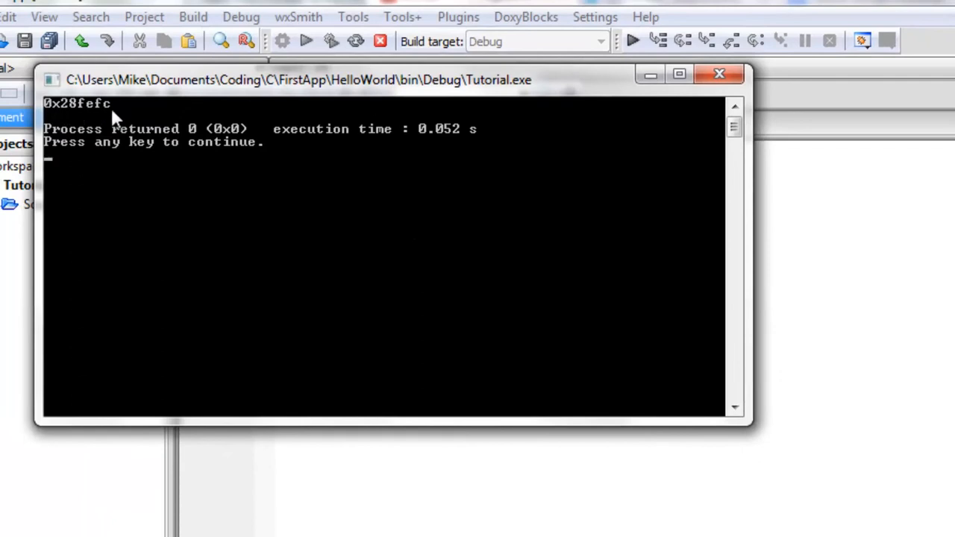
{"action": "mouse_move", "coordinate": [49, 112]}
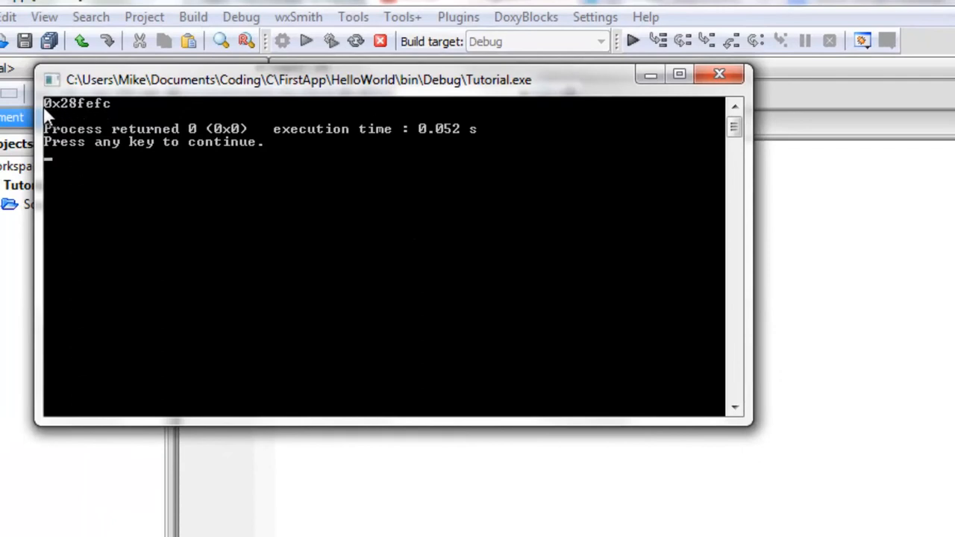
{"action": "mouse_move", "coordinate": [125, 153]}
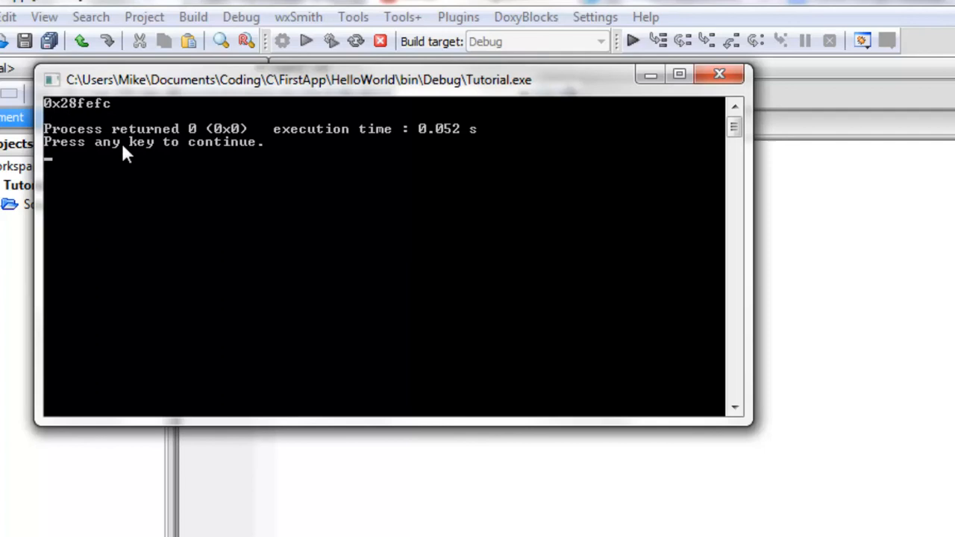
{"action": "mouse_move", "coordinate": [380, 354]}
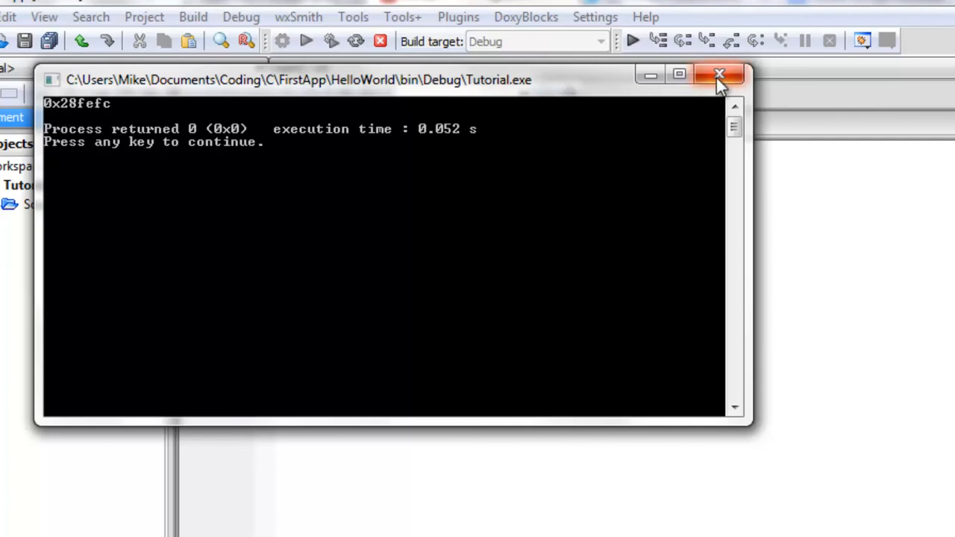
Close the console, reassign myAge to 28, and add a second cout << &myAge line
{"action": "left_click", "coordinate": [719, 75]}
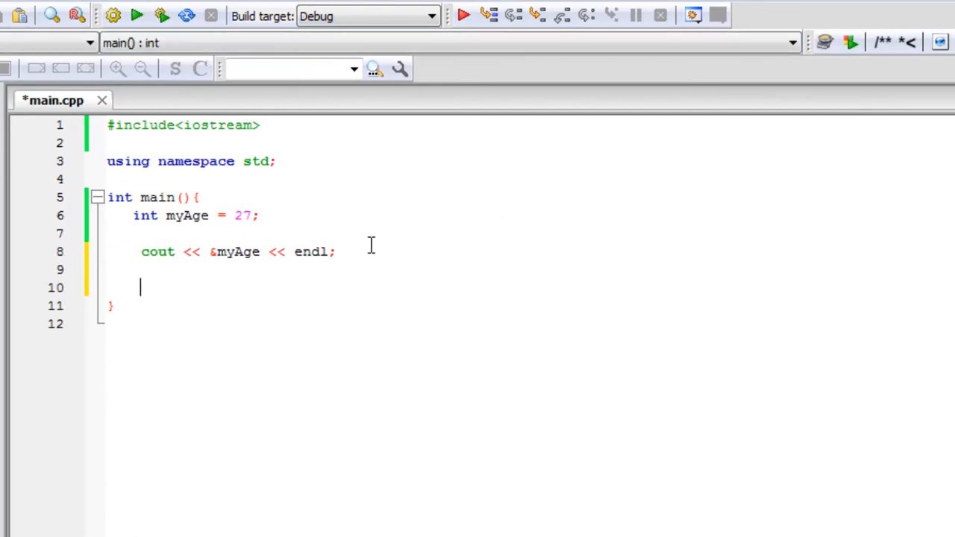
{"action": "type", "text": "myAge ="}
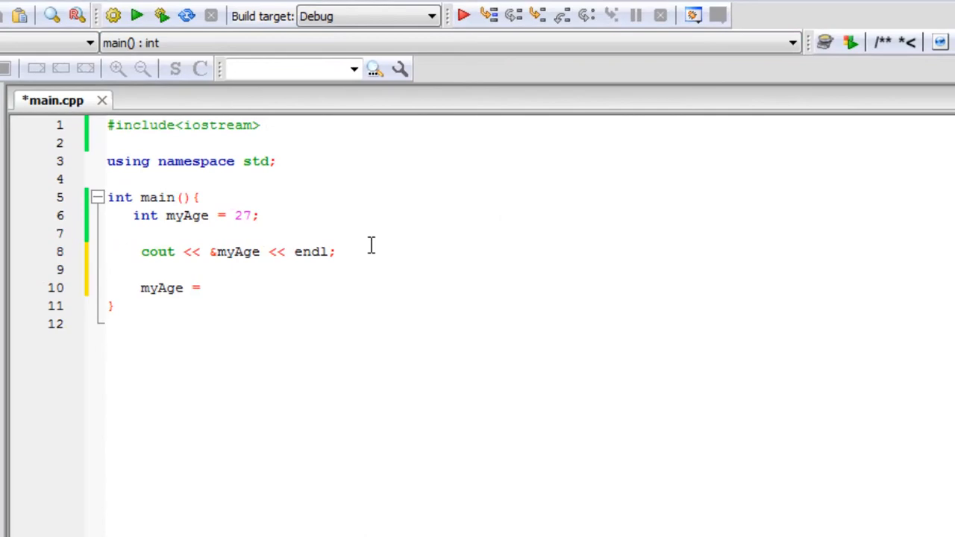
{"action": "type", "text": "28;"}
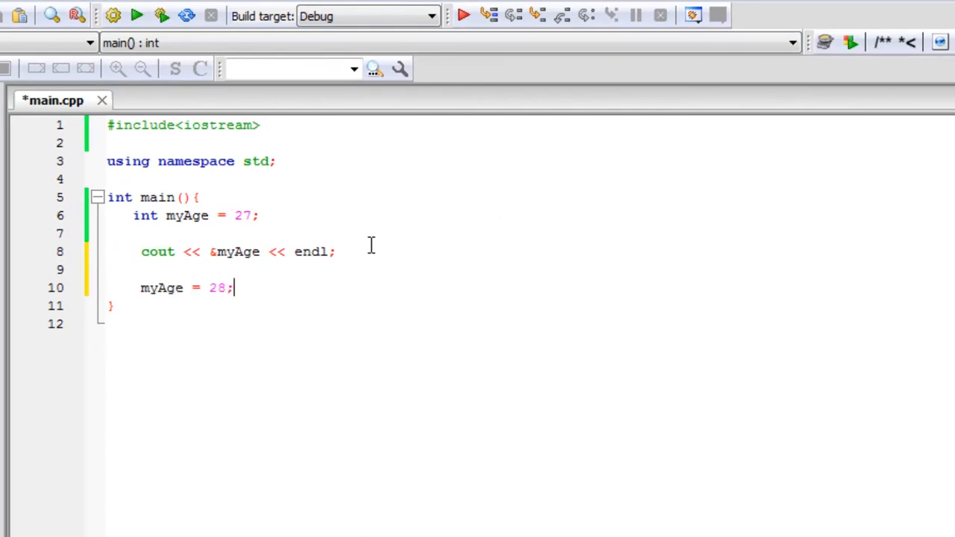
{"action": "type", "text": "co"}
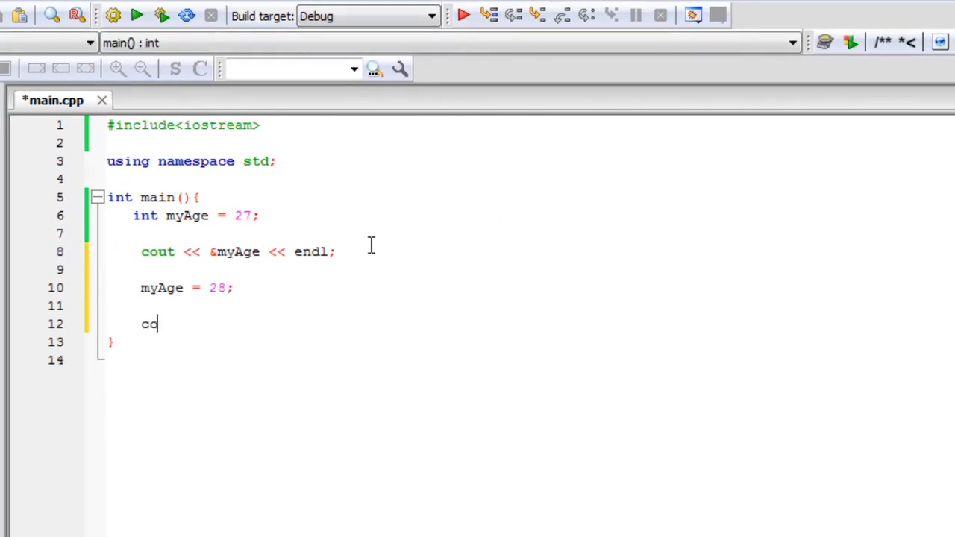
{"action": "type", "text": "out <<"}
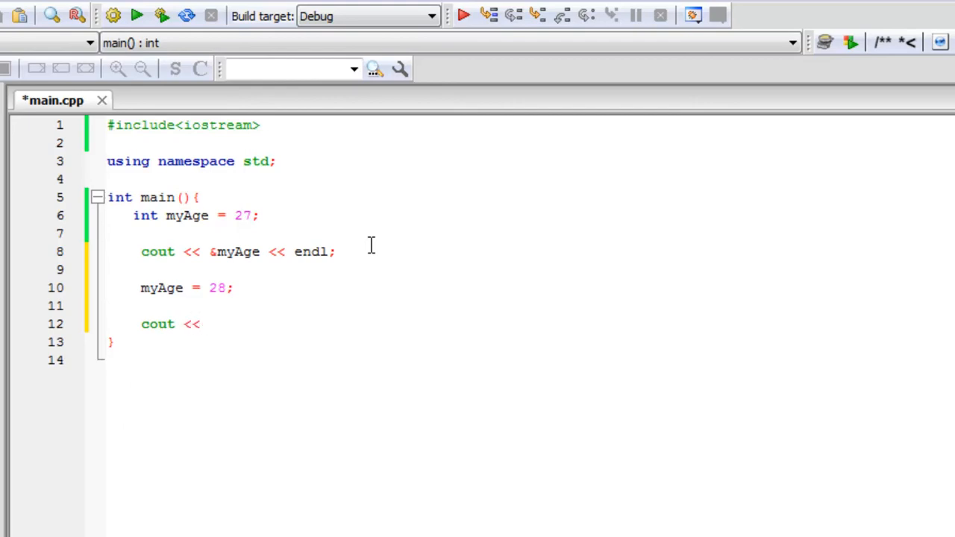
{"action": "type", "text": "&myAge << endl;"}
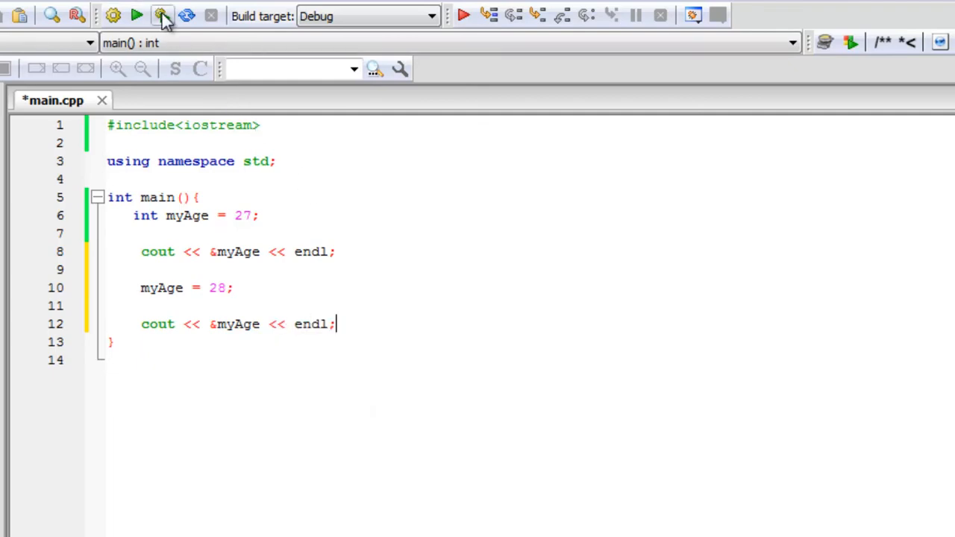
Rebuild, confirm both printed addresses read 0x28fefc, and close the console
{"action": "left_click", "coordinate": [136, 15]}
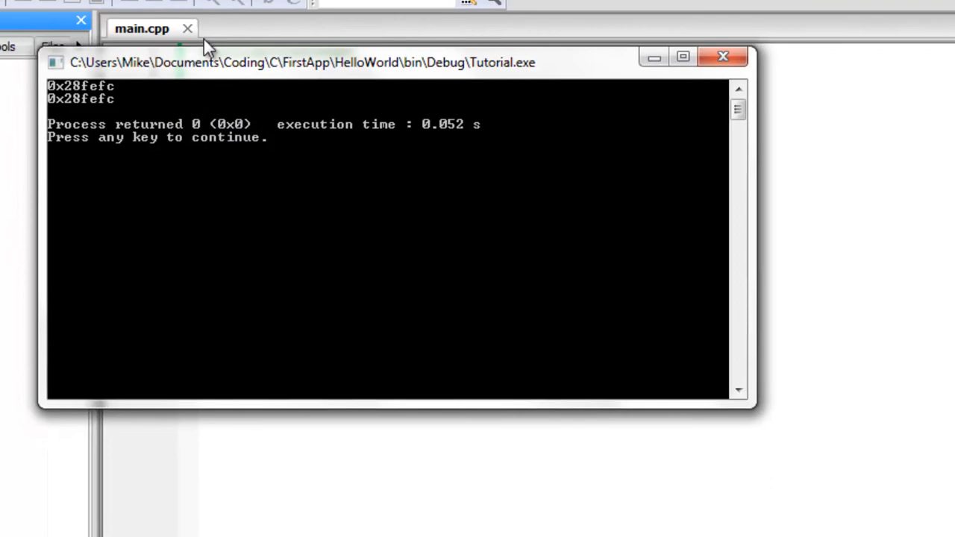
{"action": "mouse_move", "coordinate": [134, 82]}
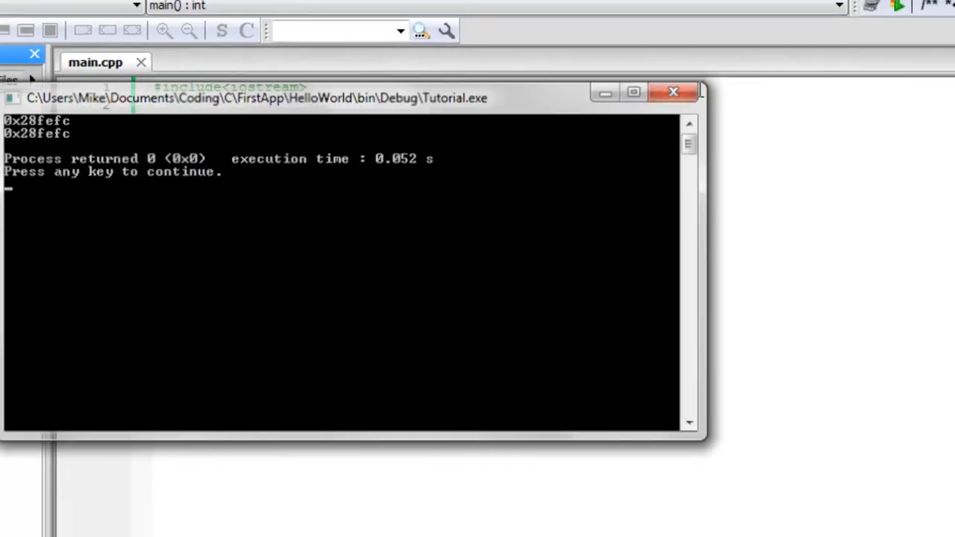
{"action": "left_click", "coordinate": [672, 91]}
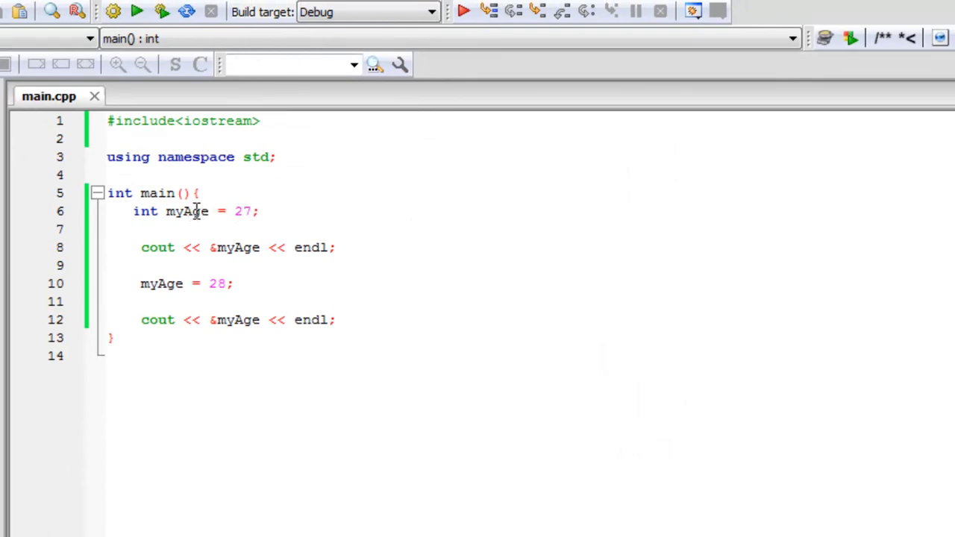
{"action": "mouse_move", "coordinate": [189, 237]}
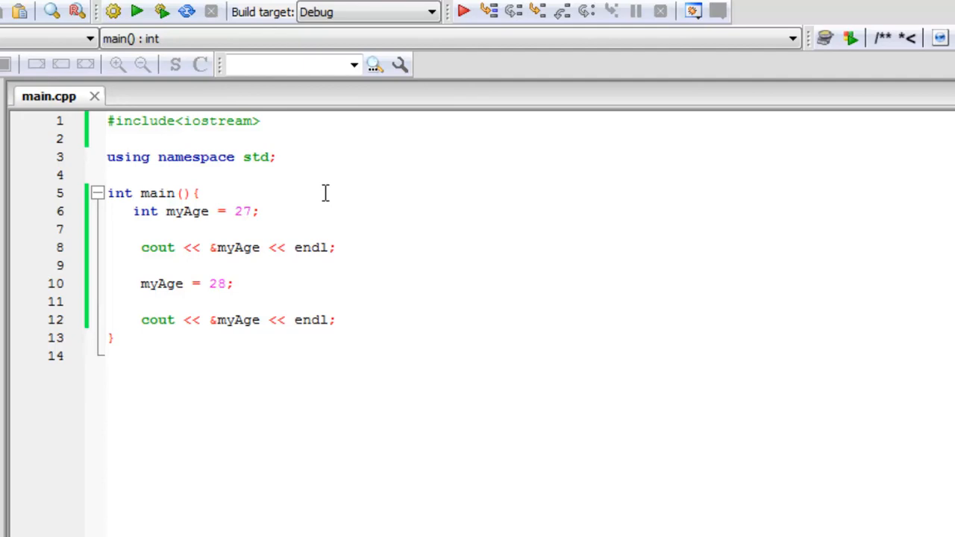
{"action": "left_click", "coordinate": [337, 319]}
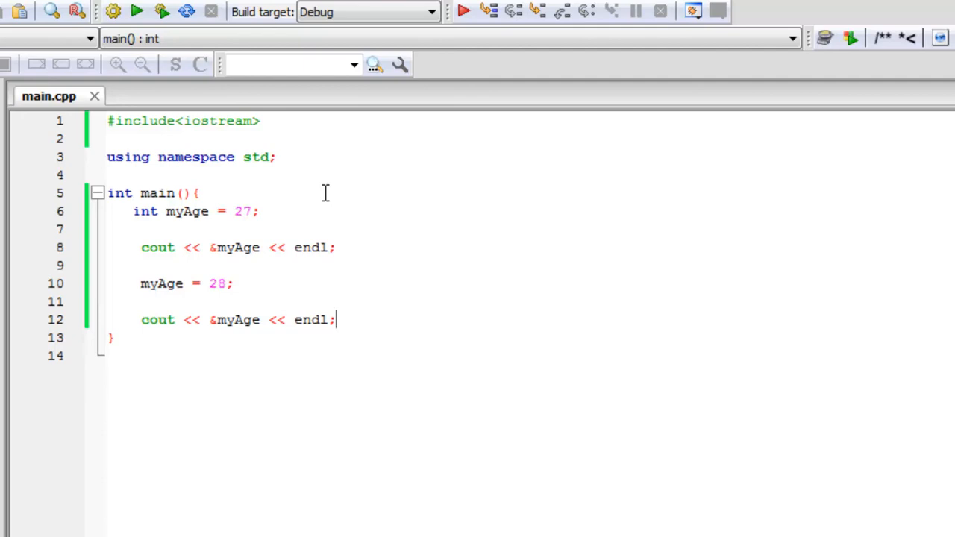